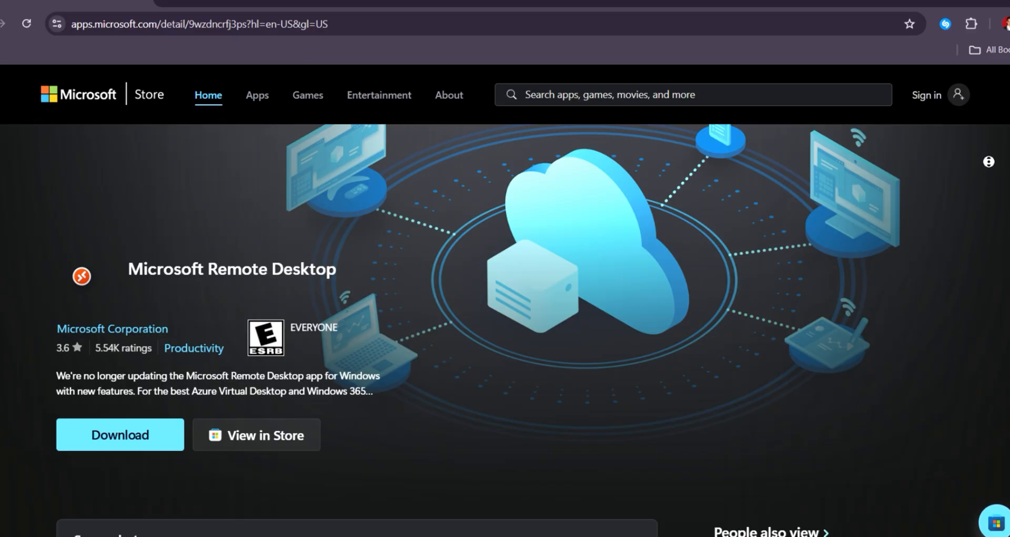
# - Scroll the Microsoft Remote Desktop Store page down to Screenshots and People also view
pyautogui.scroll(-3)
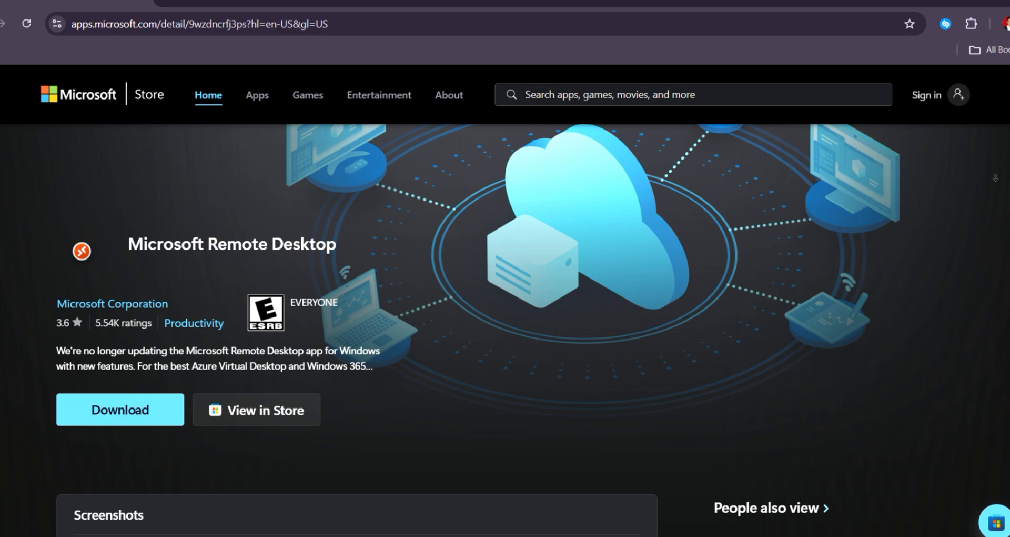
pyautogui.scroll(-3)
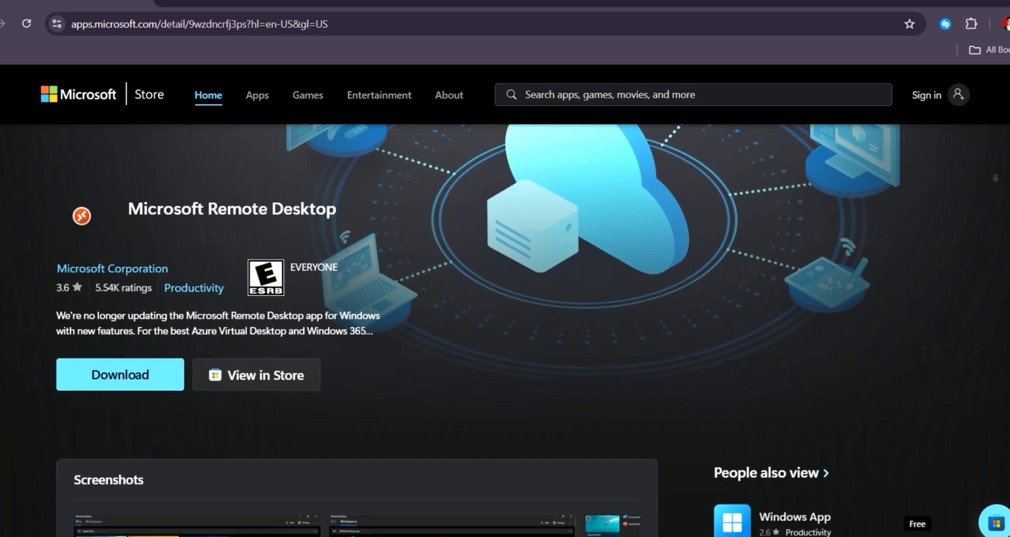
pyautogui.scroll(-3)
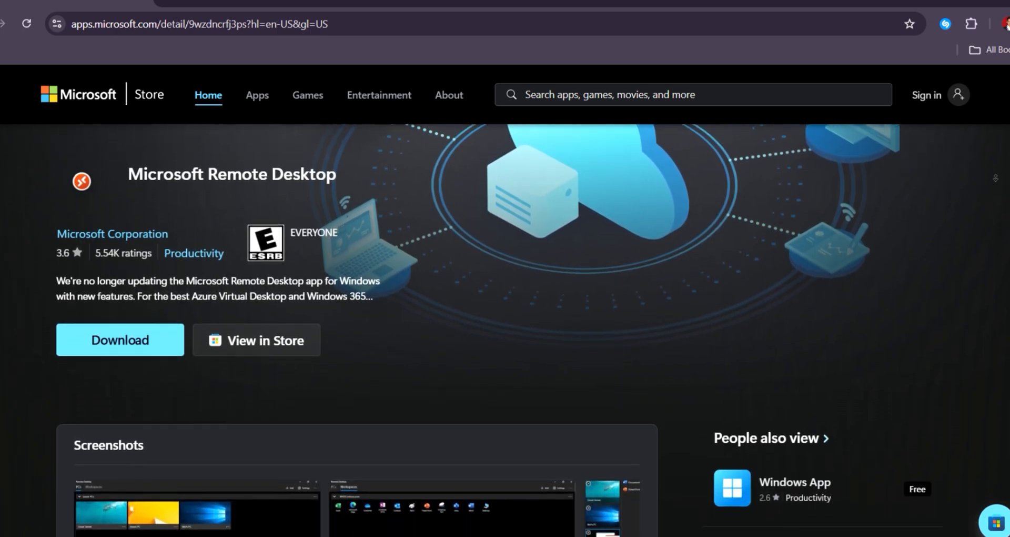
pyautogui.scroll(-3)
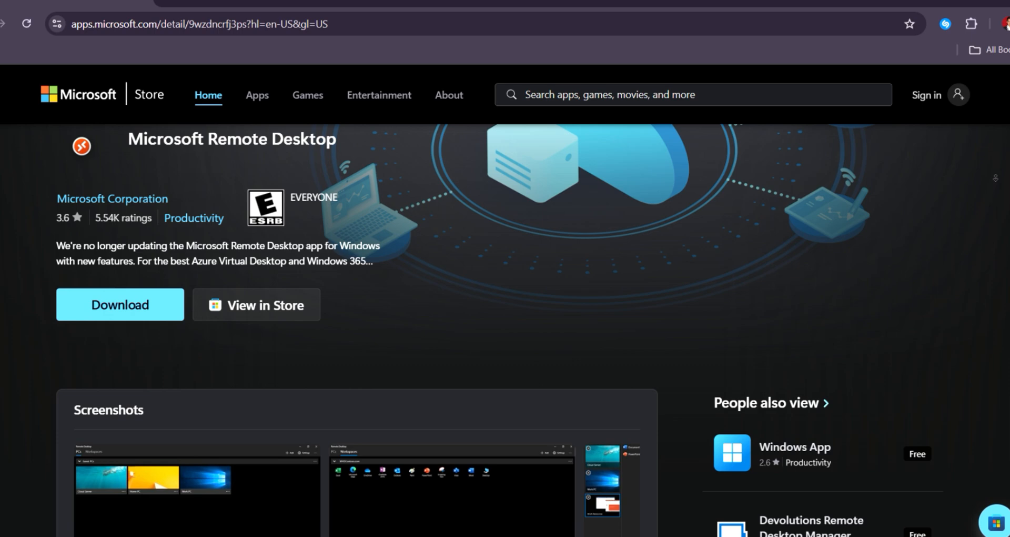
pyautogui.scroll(-3)
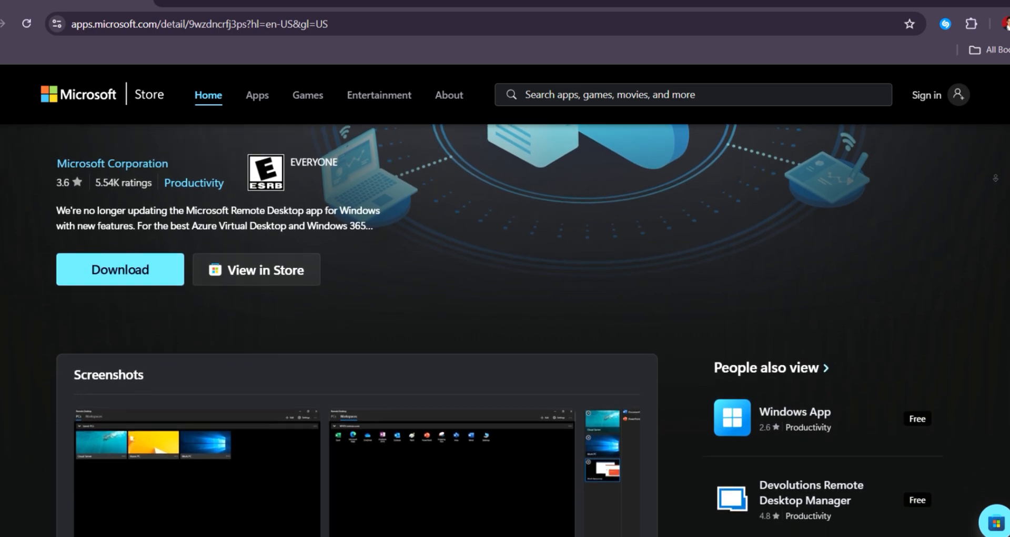
pyautogui.scroll(-3)
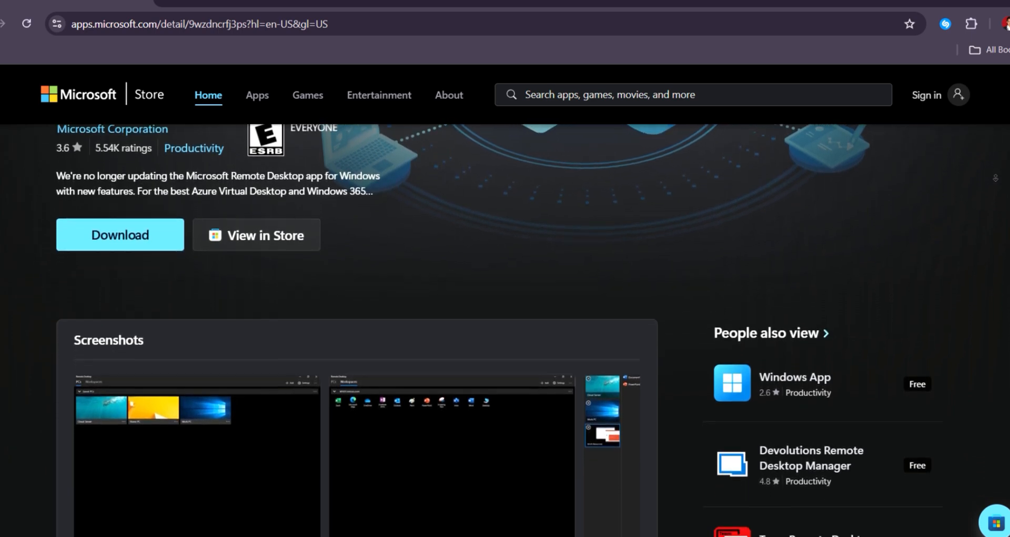
pyautogui.scroll(-3)
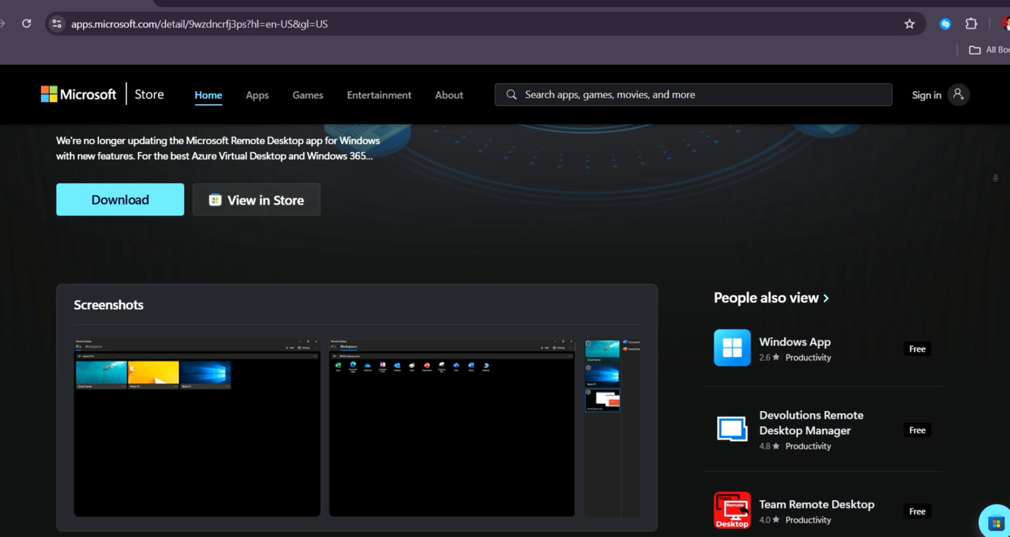
pyautogui.scroll(-3)
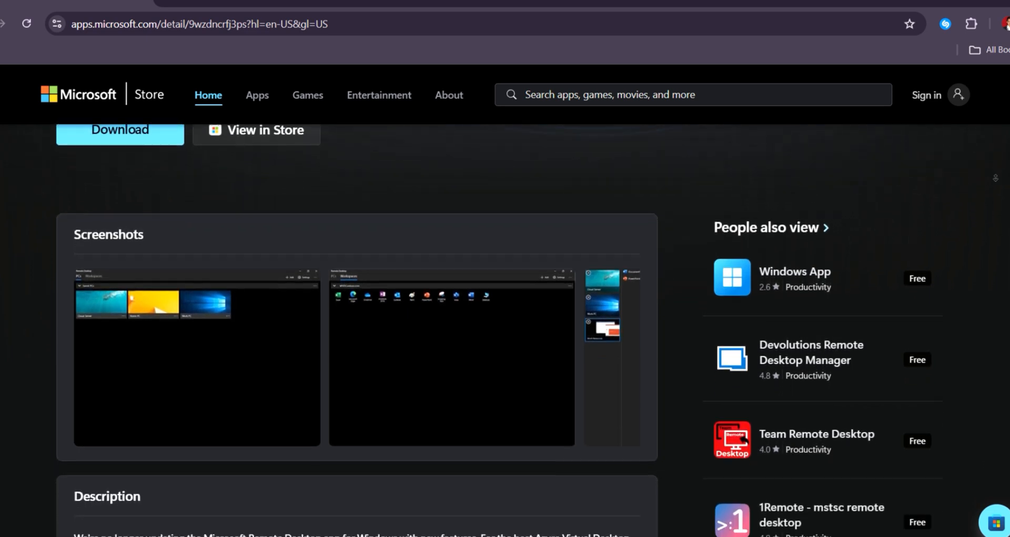
pyautogui.scroll(-3)
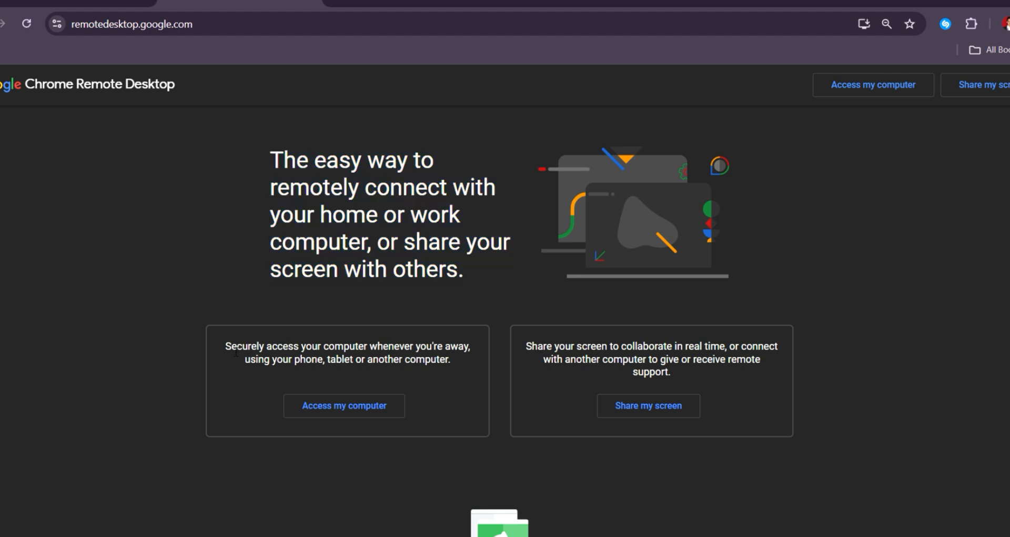
# - Highlight the Share my screen card's description on the Chrome Remote Desktop homepage
pyautogui.moveTo(227, 346); pyautogui.dragTo(451, 359)
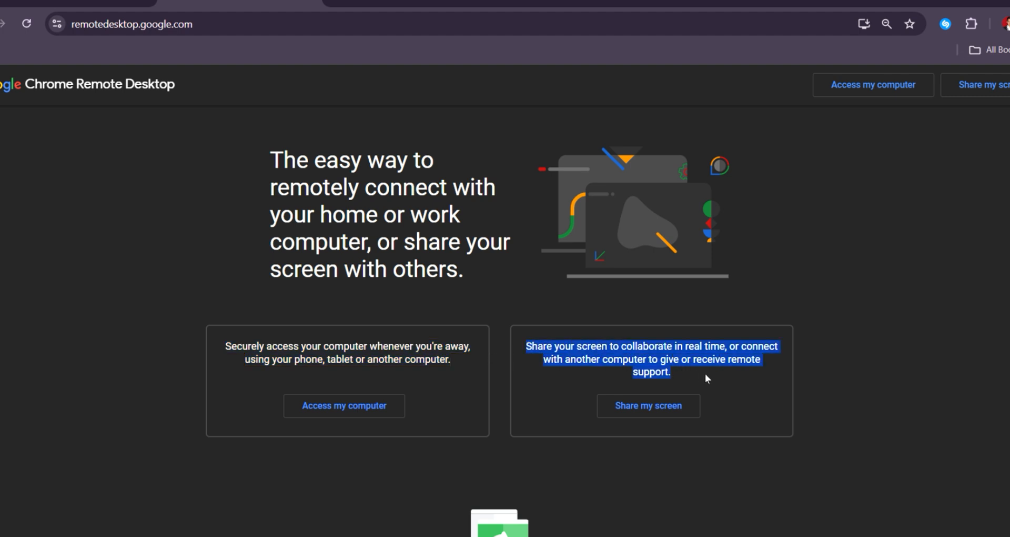
# - Scroll through the features, highlighting the 'It's fast and simple' and Secure paragraphs
pyautogui.scroll(-3)
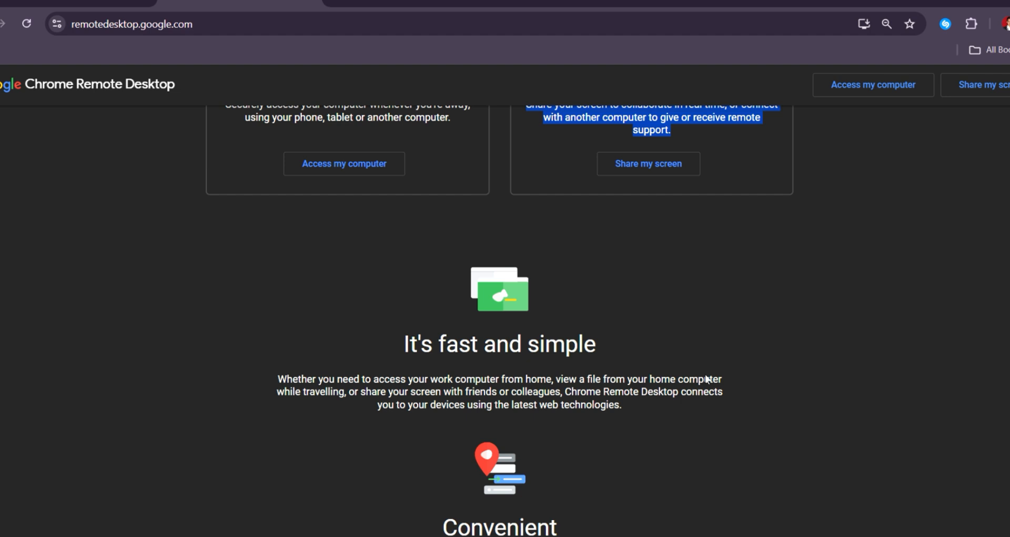
pyautogui.scroll(-3)
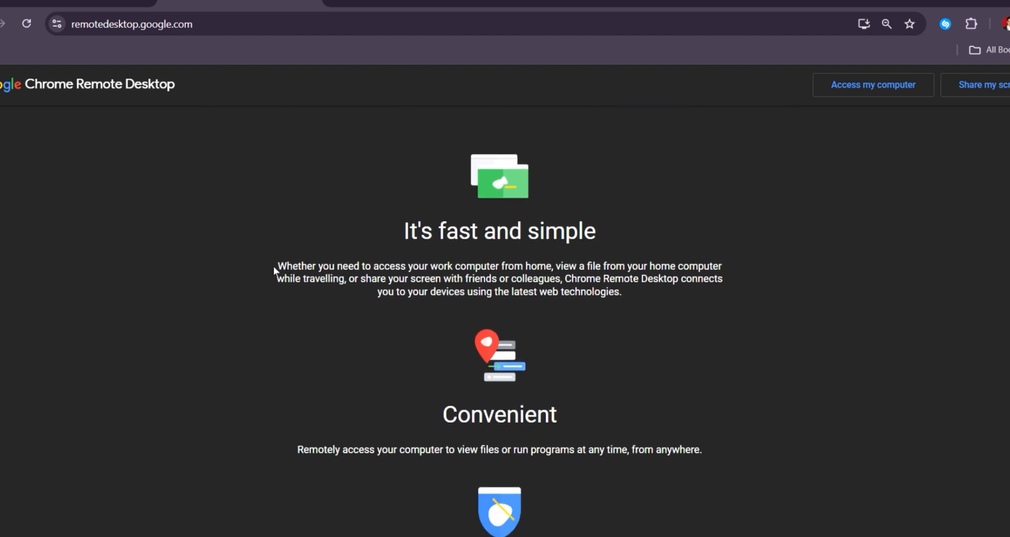
pyautogui.moveTo(275, 265); pyautogui.dragTo(622, 291)
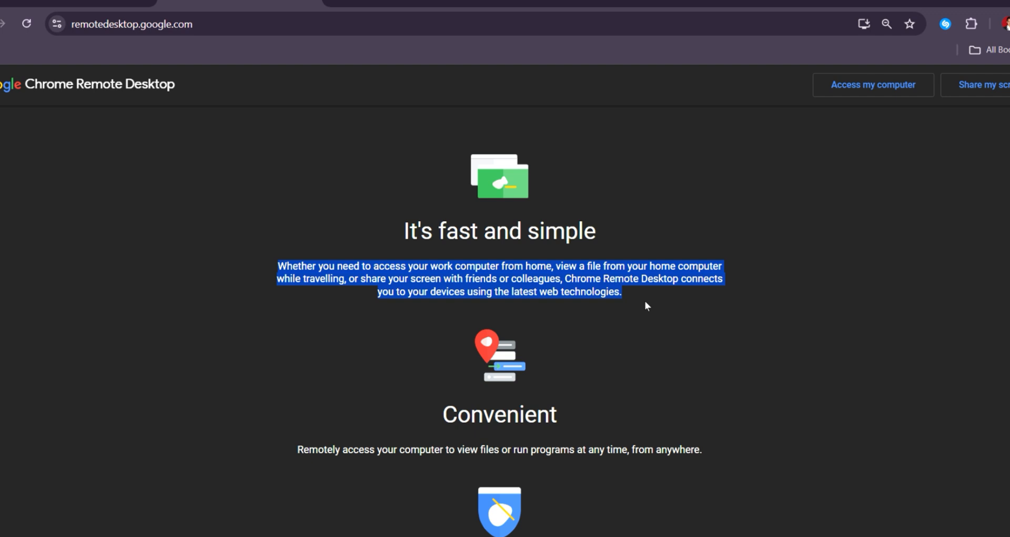
pyautogui.scroll(-3)
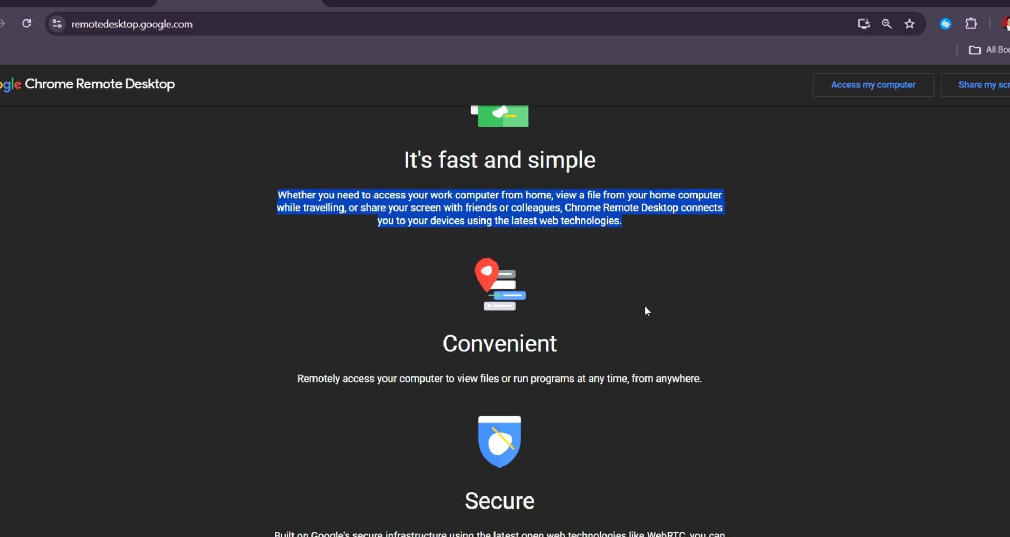
pyautogui.scroll(-3)
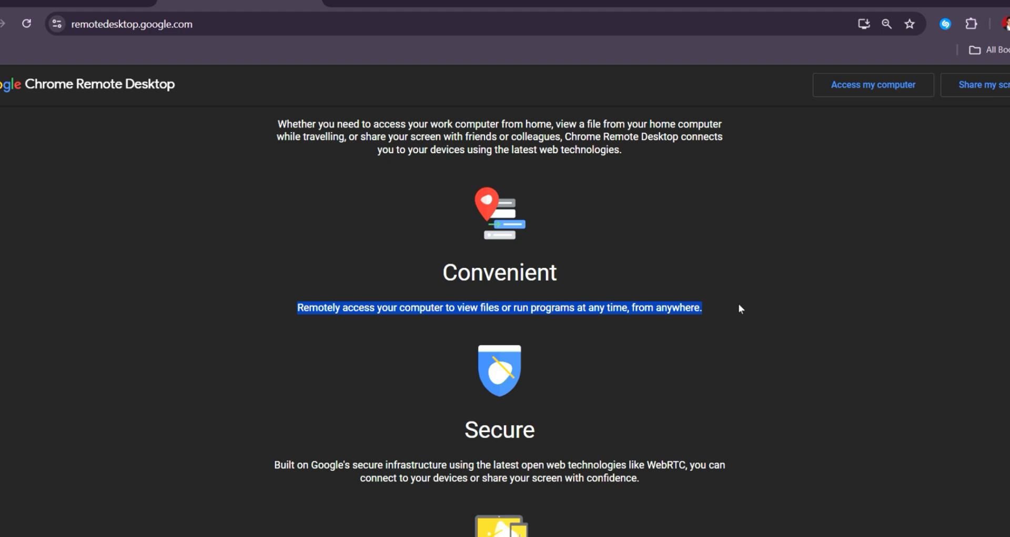
pyautogui.scroll(-3)
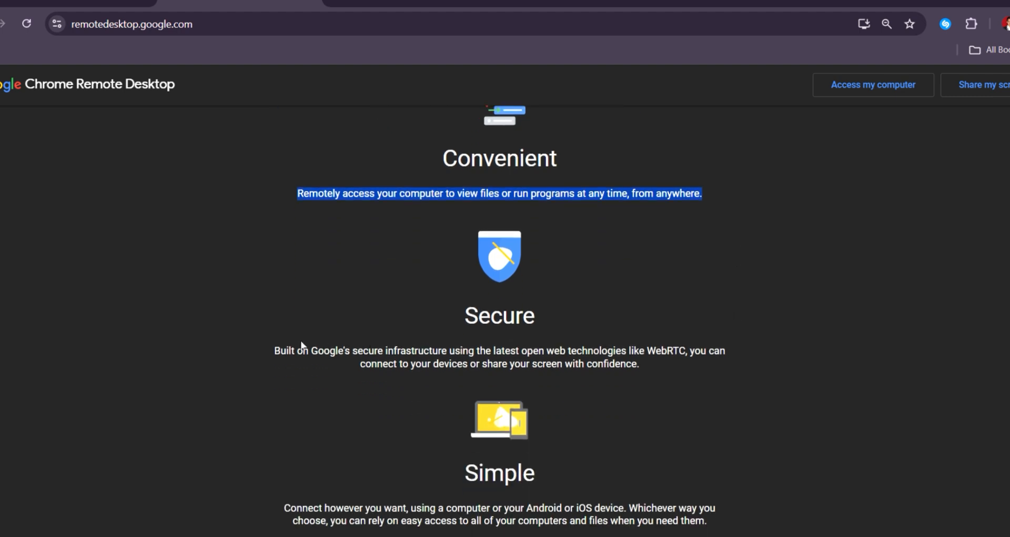
pyautogui.moveTo(308, 350); pyautogui.dragTo(640, 363)
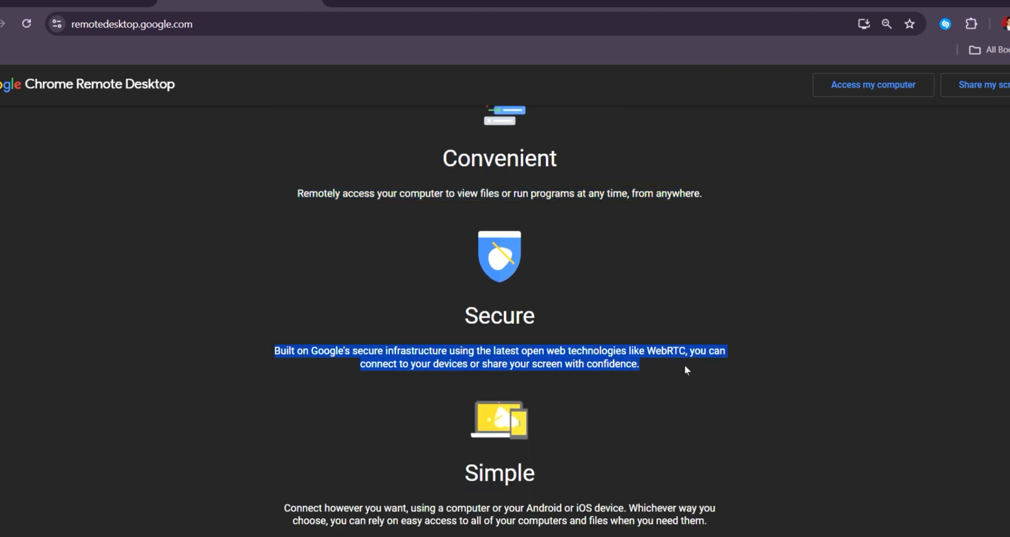